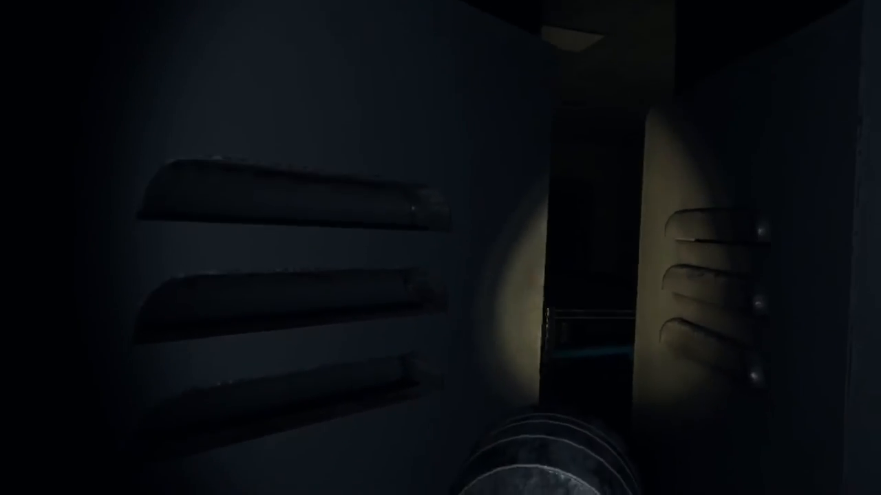
mouse_move(441, 247)
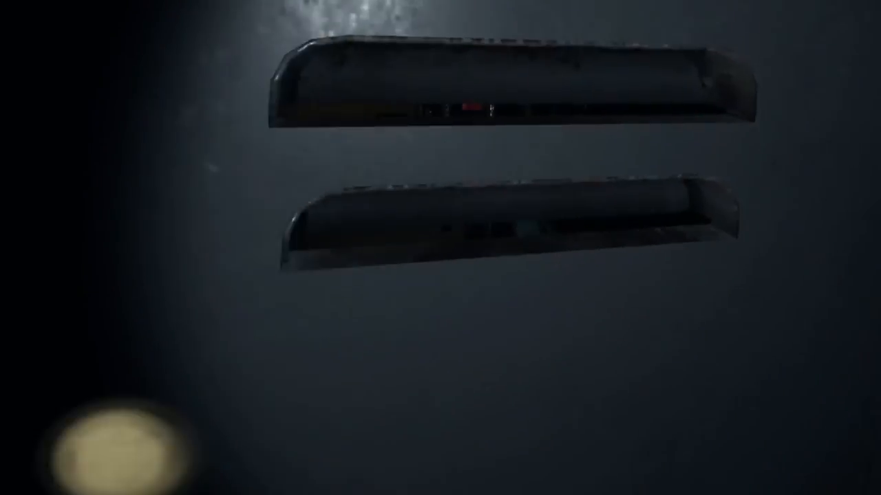